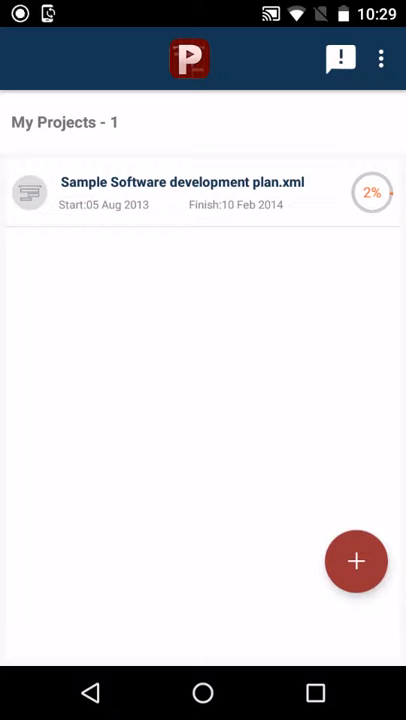
# Open Sample Software development plan.xml and scroll the task table to the final deployment tasks
pyautogui.click(180, 190)
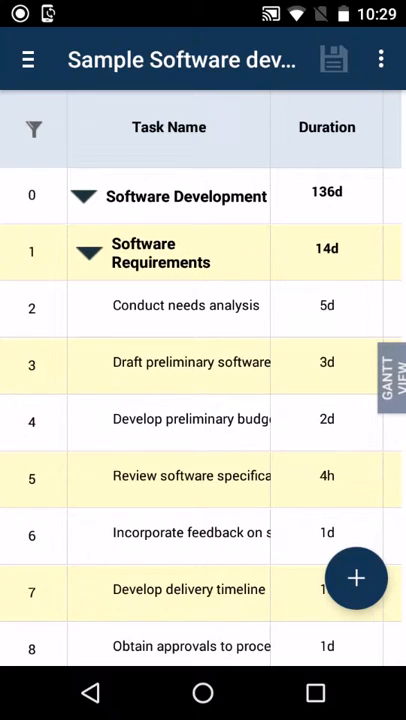
pyautogui.scroll(-3)
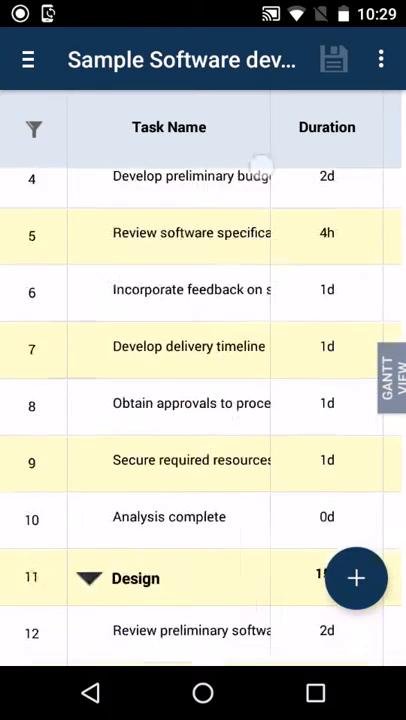
pyautogui.scroll(-3)
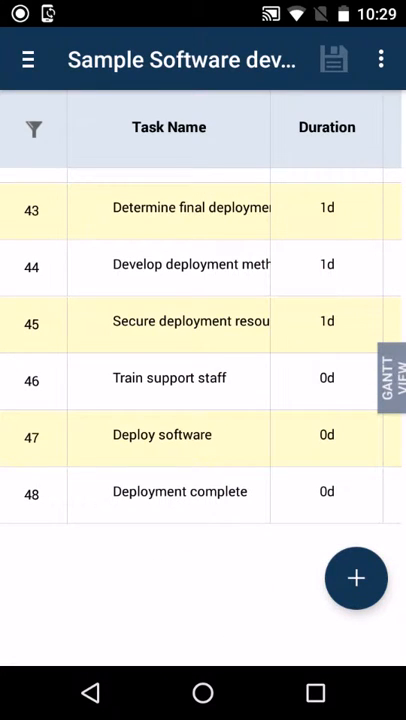
pyautogui.click(390, 370)
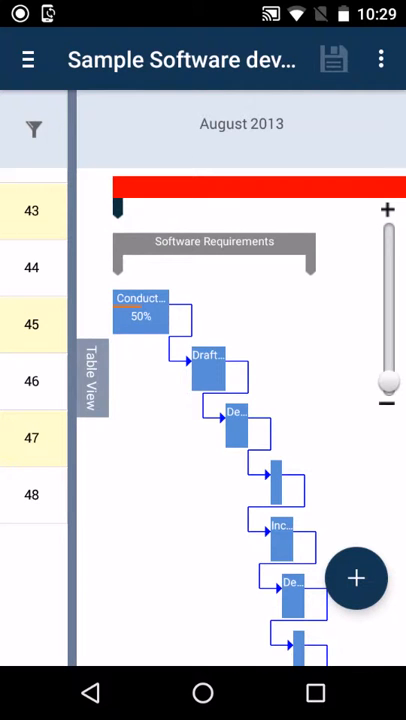
pyautogui.scroll(-3)
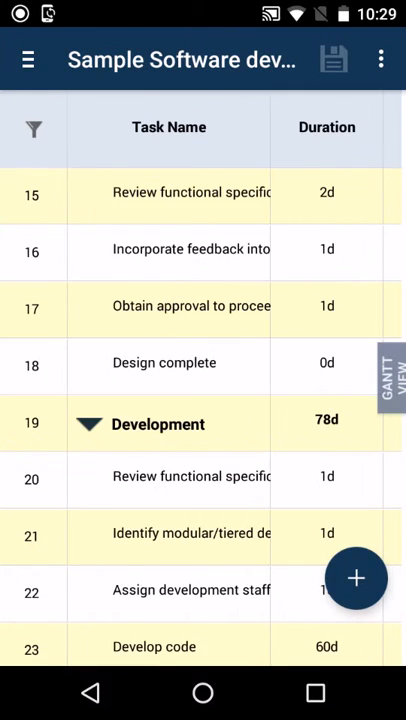
pyautogui.scroll(-3)
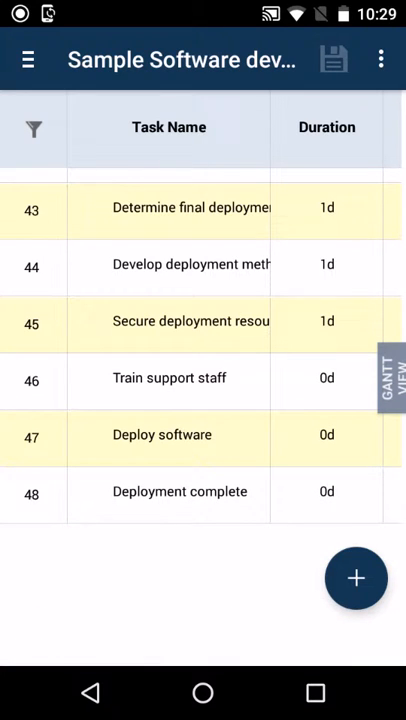
# View the General details of the Deployment complete task
pyautogui.click(180, 492)
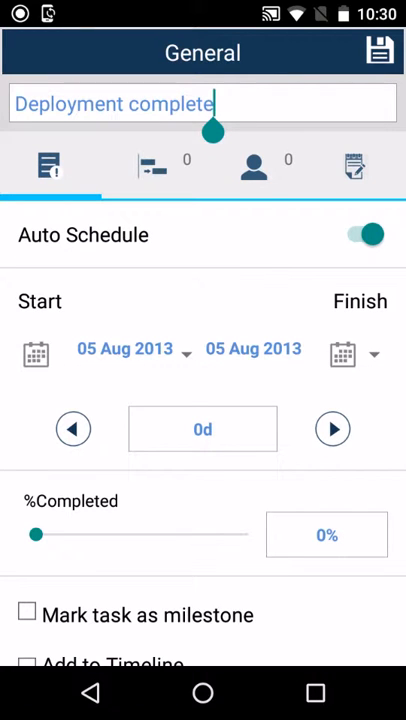
pyautogui.scroll(-3)
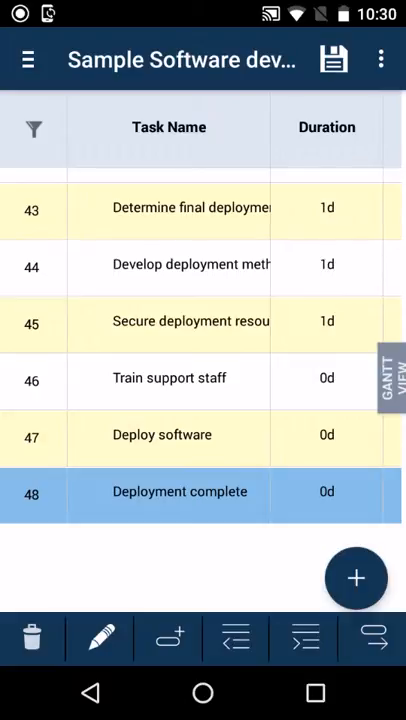
# Indent Deploy software and Deployment complete as subtasks under Train support staff
pyautogui.click(162, 436)
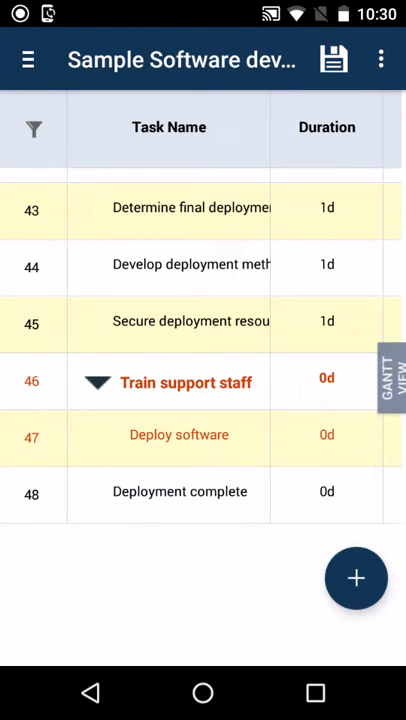
pyautogui.click(180, 492)
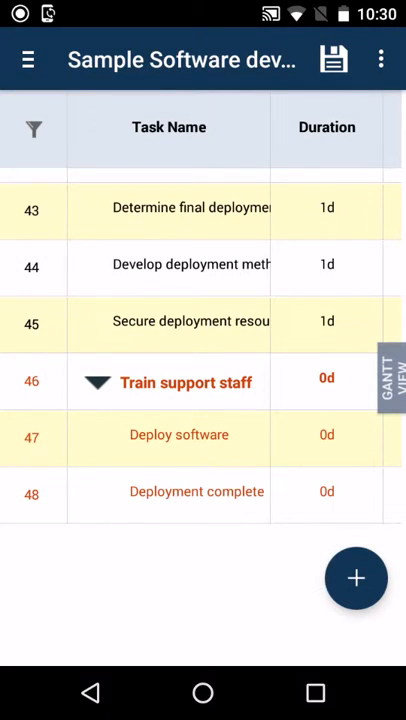
pyautogui.click(332, 58)
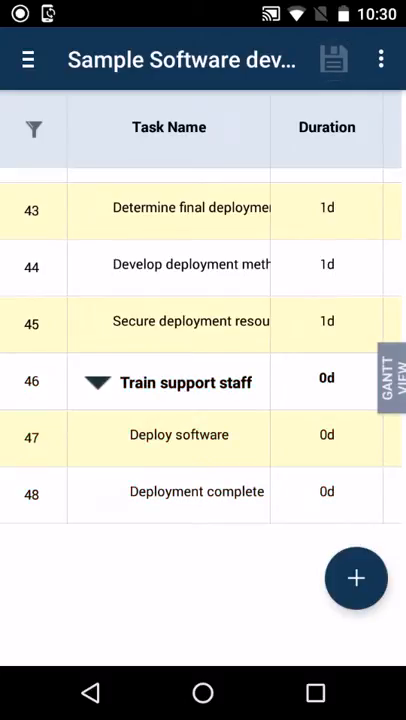
pyautogui.click(392, 380)
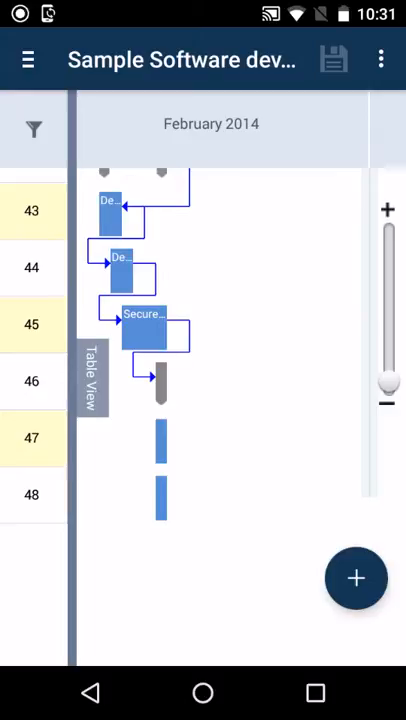
pyautogui.click(92, 380)
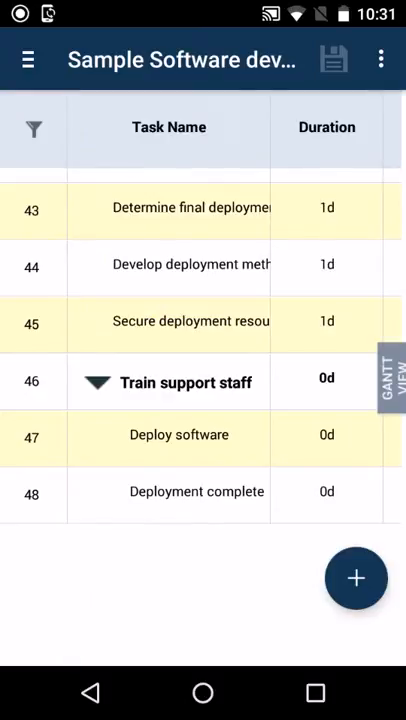
# Outdent Deploy software and Deployment complete back out from under Train support staff
pyautogui.click(178, 436)
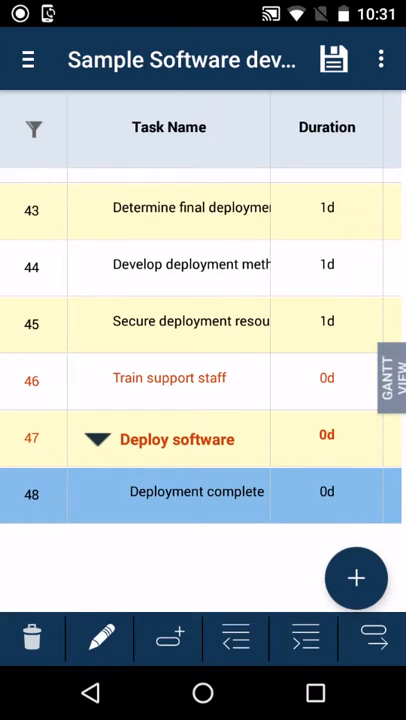
pyautogui.click(236, 640)
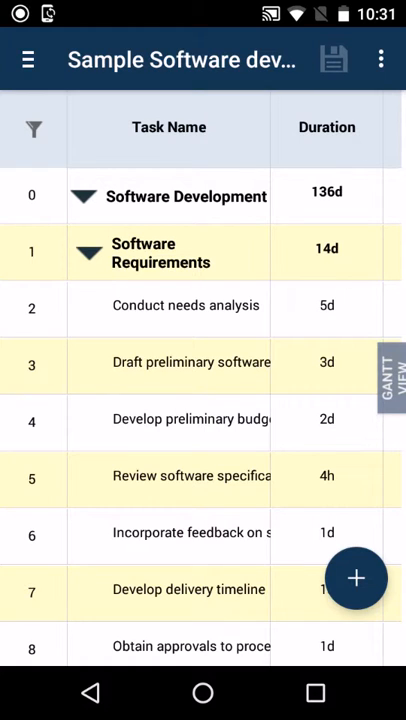
pyautogui.scroll(-3)
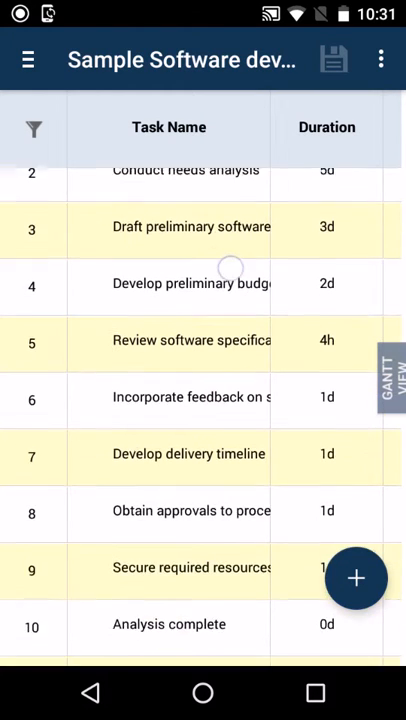
pyautogui.scroll(-3)
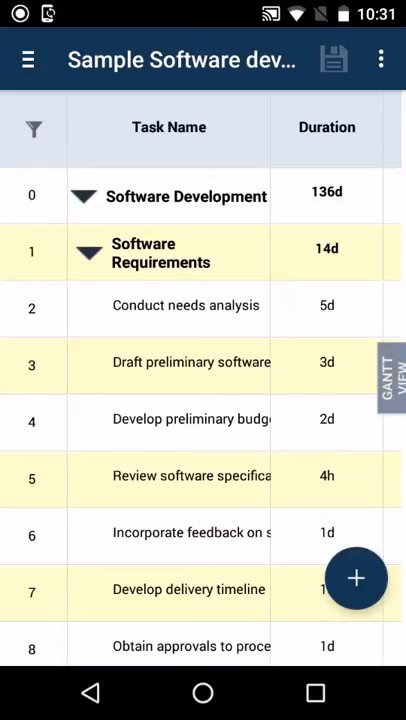
pyautogui.click(88, 252)
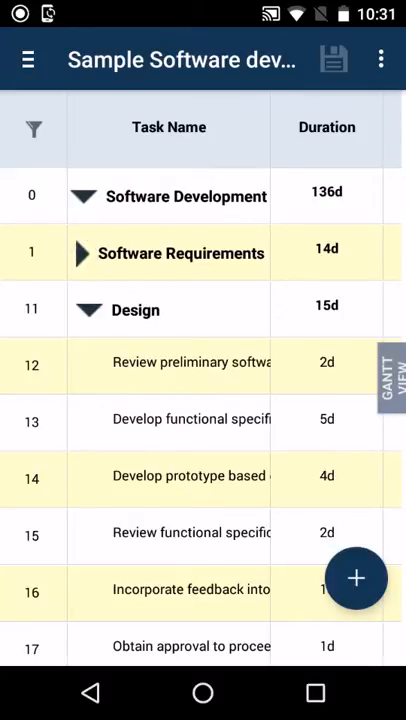
pyautogui.click(82, 252)
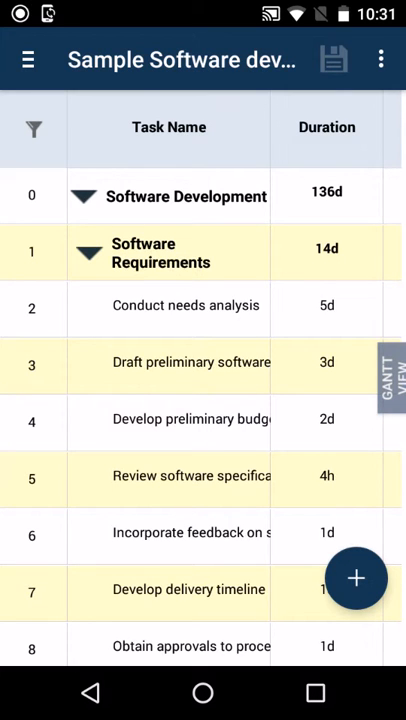
pyautogui.scroll(-3)
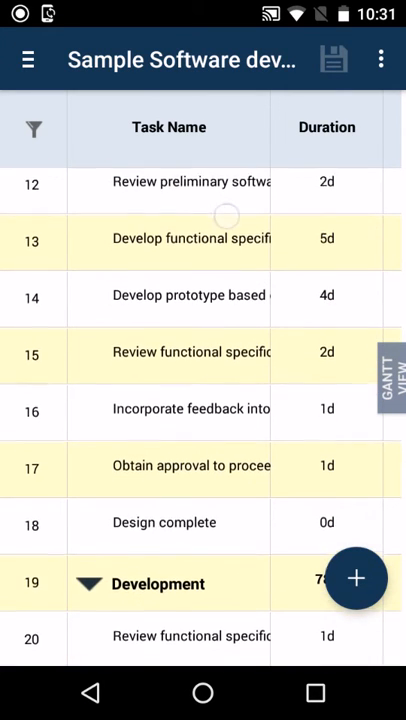